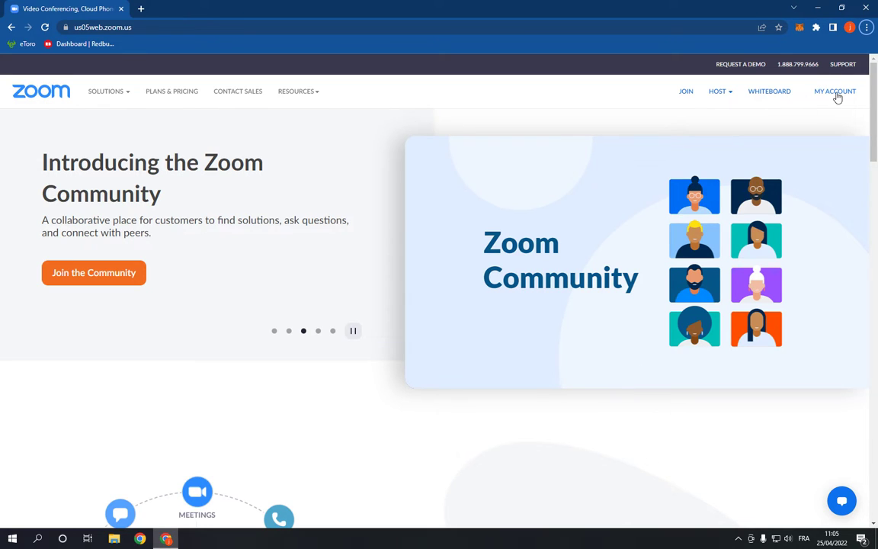
# - Open the My Account profile page from the top navigation bar
pyautogui.click(835, 91)
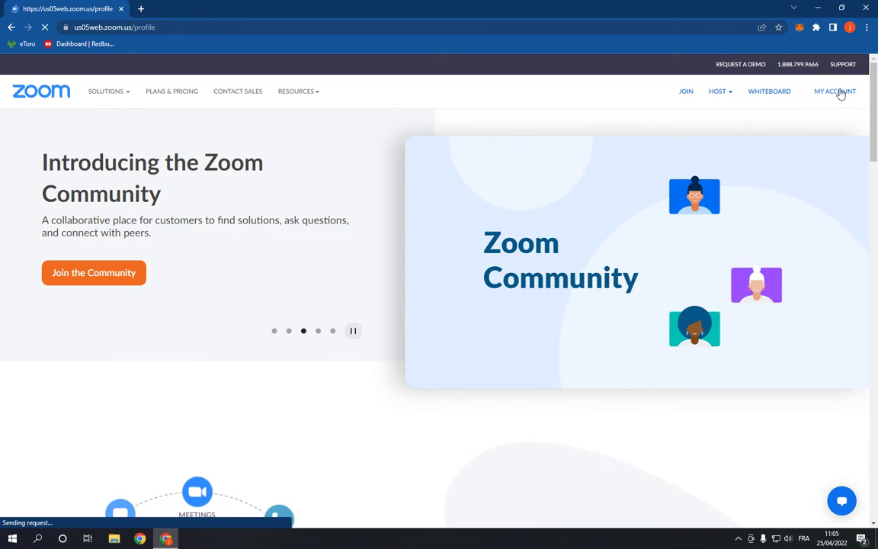
pyautogui.click(835, 91)
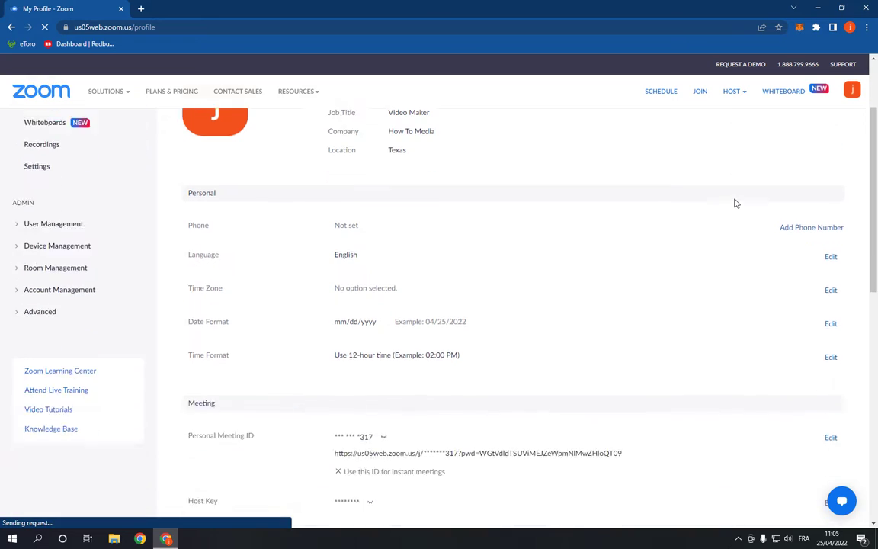
# - Scroll to the Sign In section and start editing the sign-in email
pyautogui.scroll(-3)
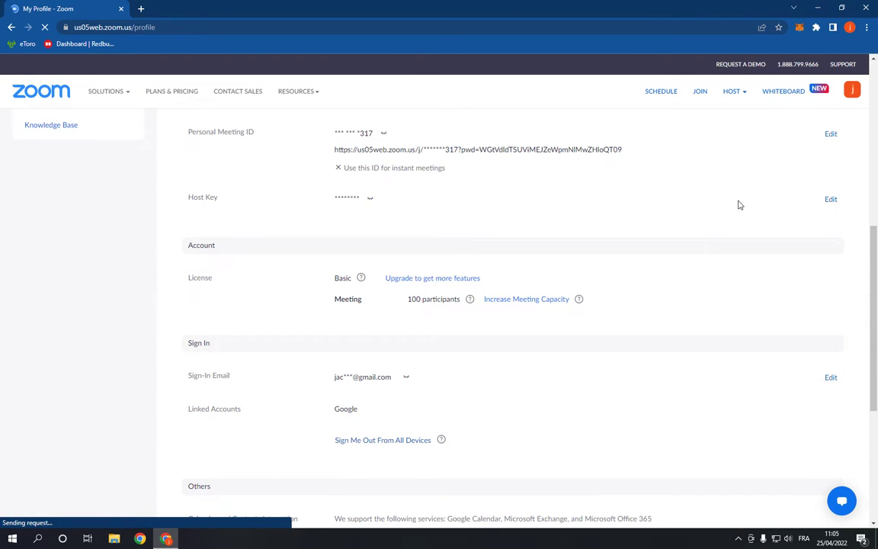
pyautogui.doubleClick(209, 376)
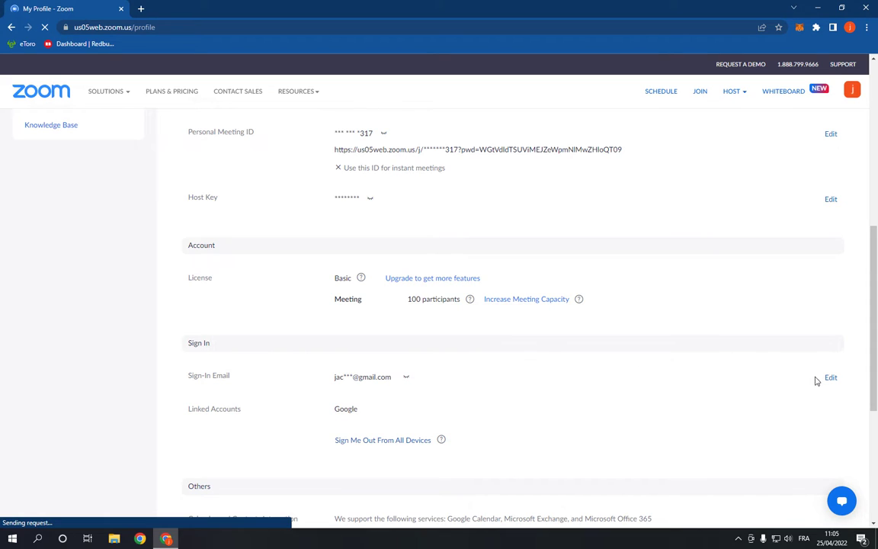
pyautogui.click(830, 377)
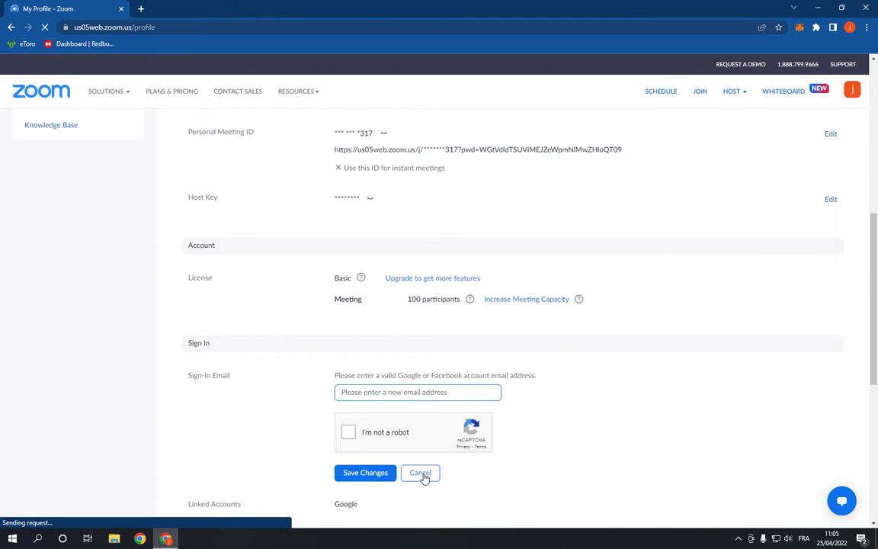
pyautogui.click(420, 473)
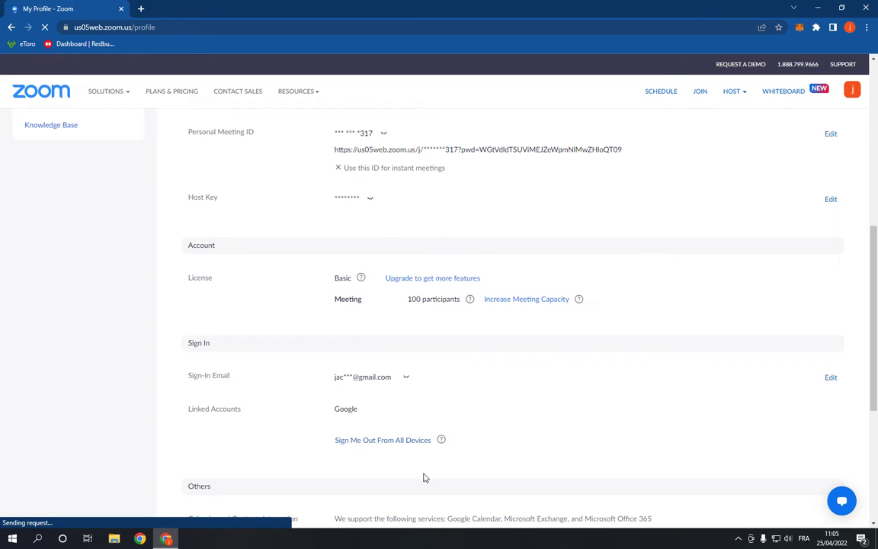